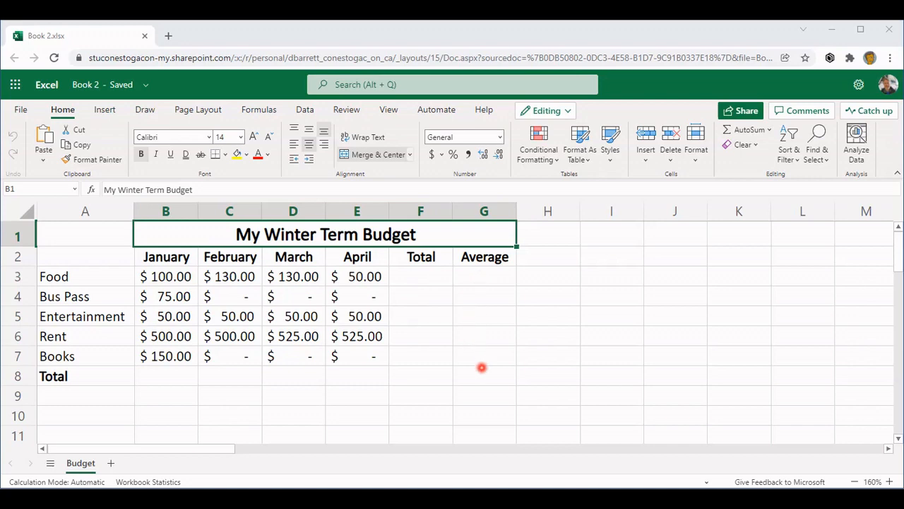
mouse_move(413, 375)
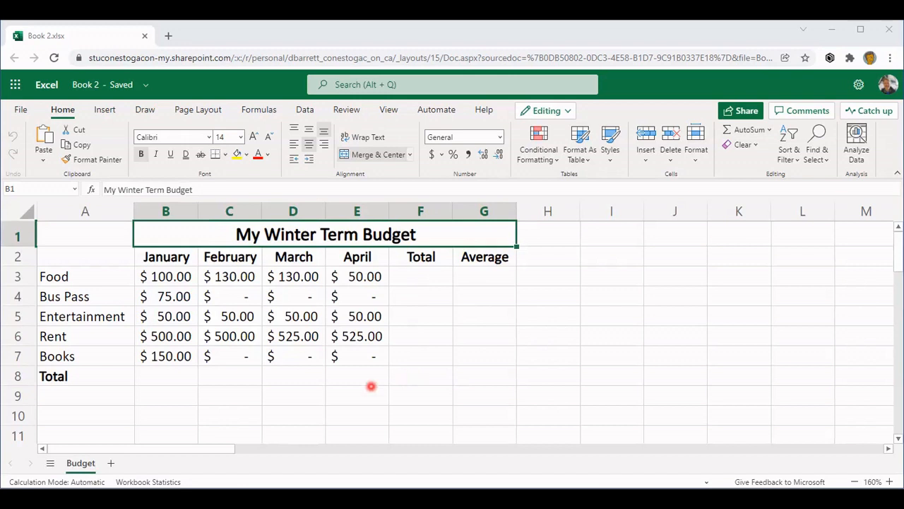
mouse_move(153, 379)
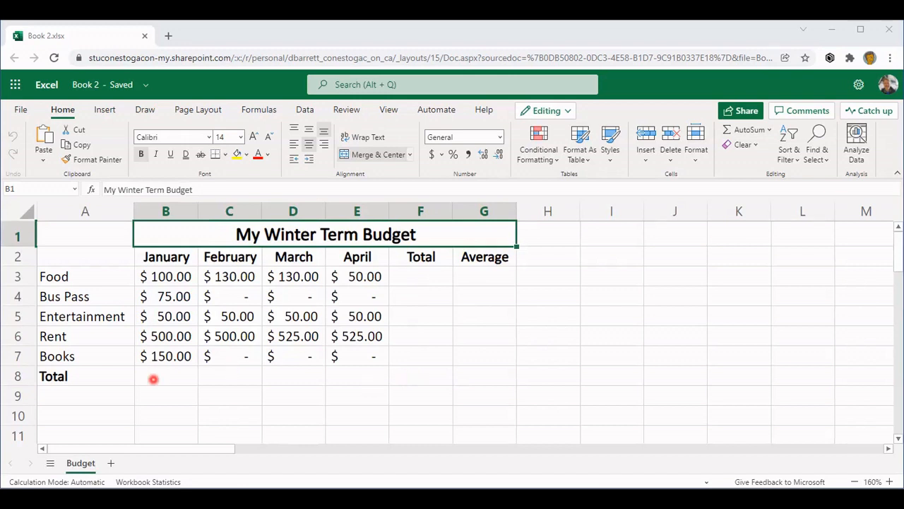
Step: Start the January total in B8 adding Food, Bus Pass and Rent cell references with + signs
click(165, 375)
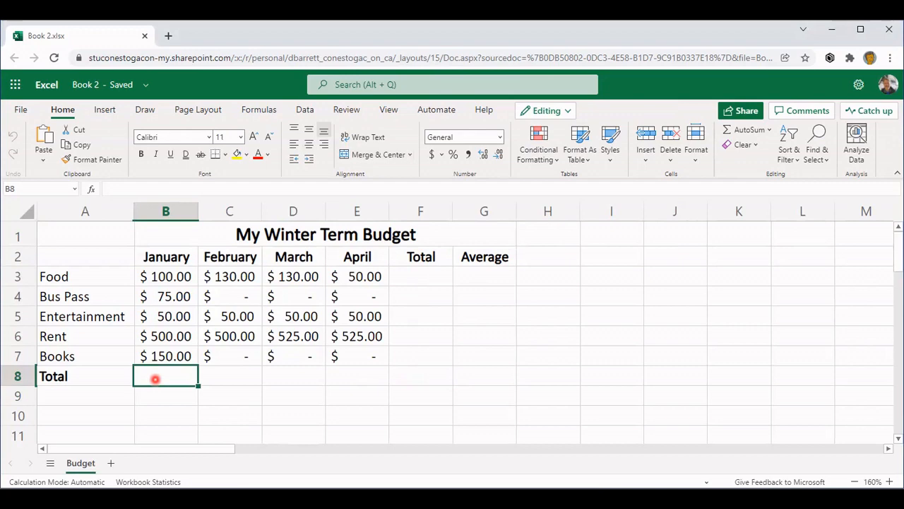
text(+)
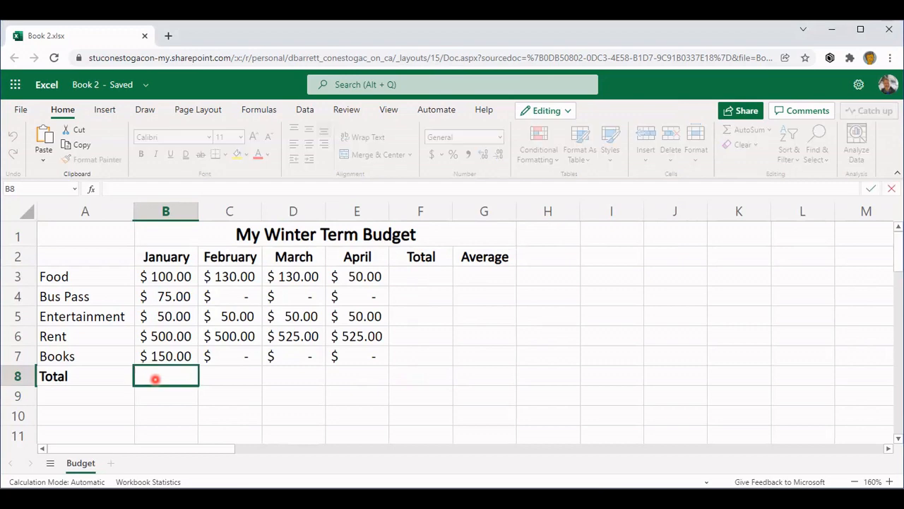
text(=)
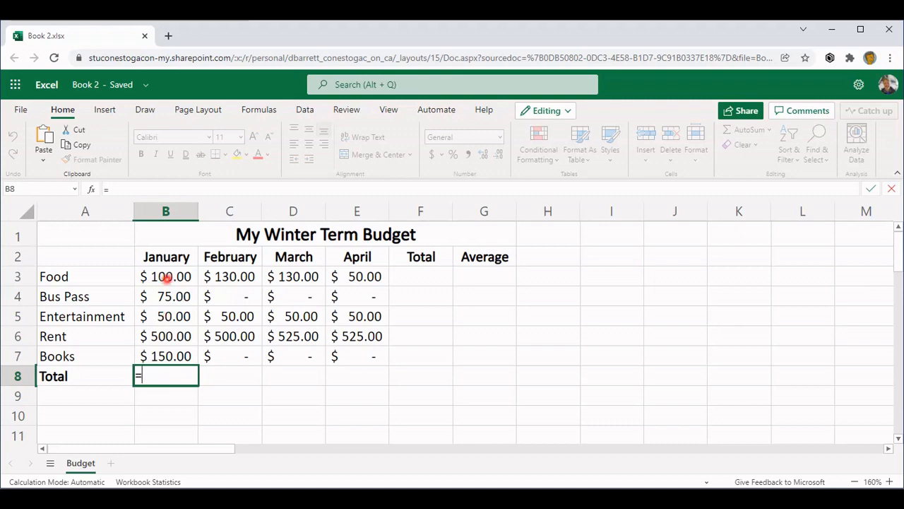
click(165, 275)
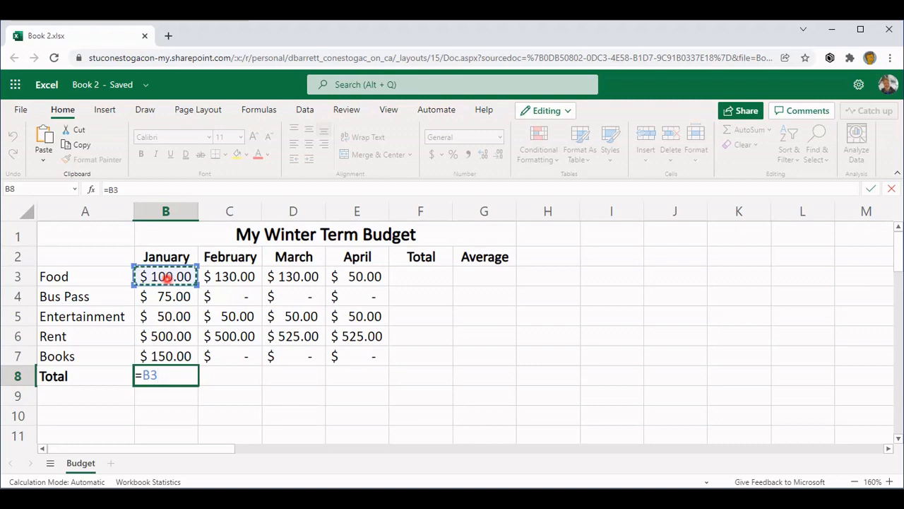
text(+)
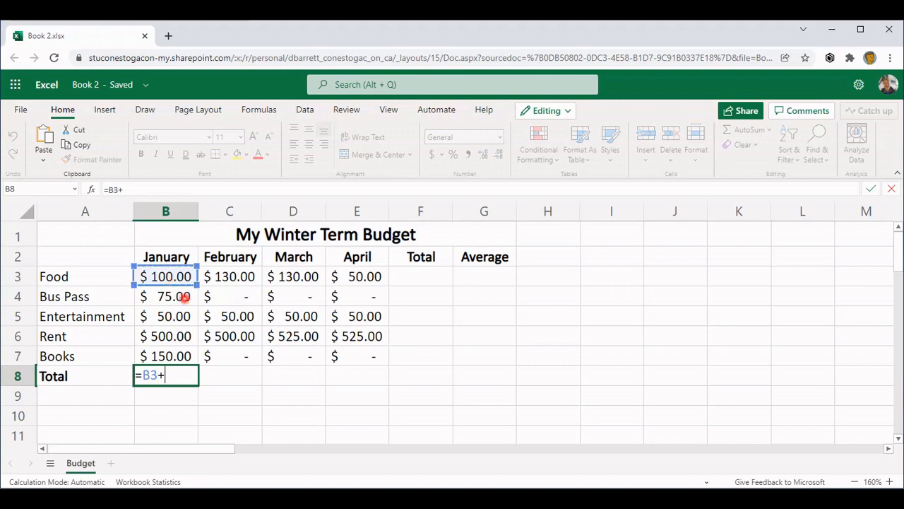
click(165, 297)
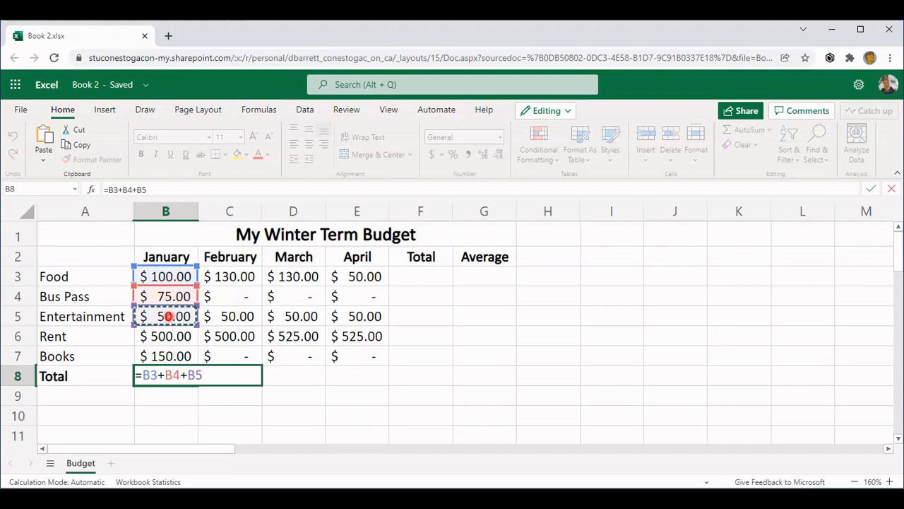
text(+)
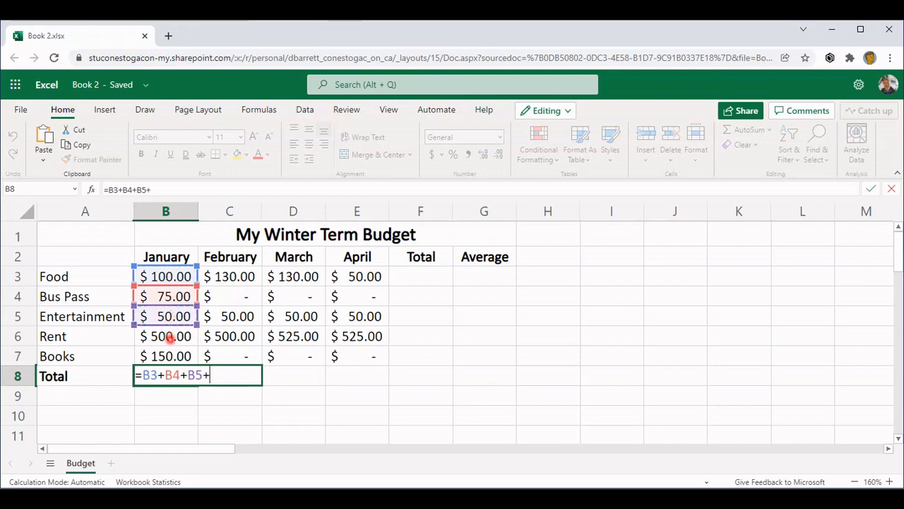
click(165, 336)
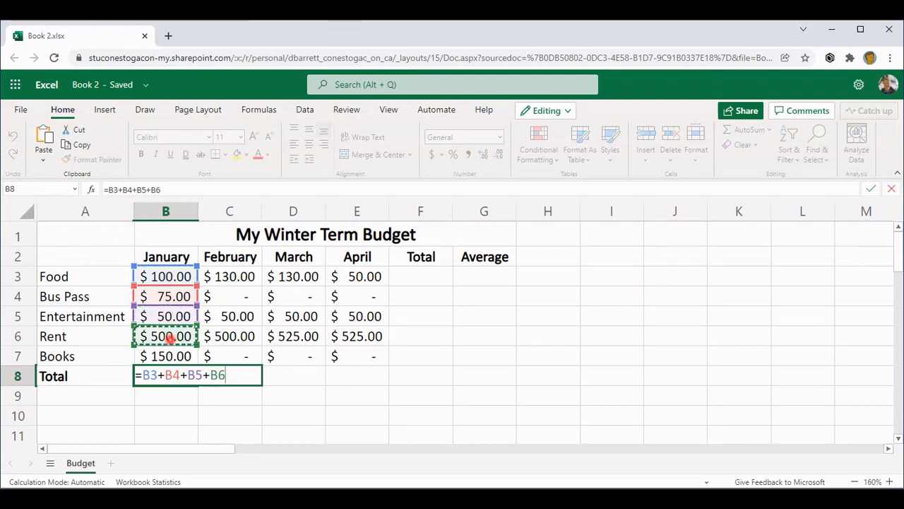
text(+)
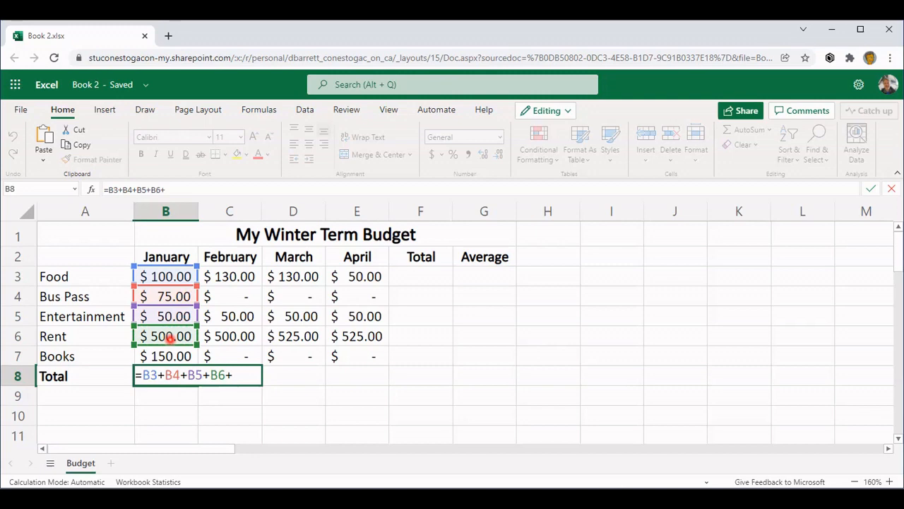
text(B)
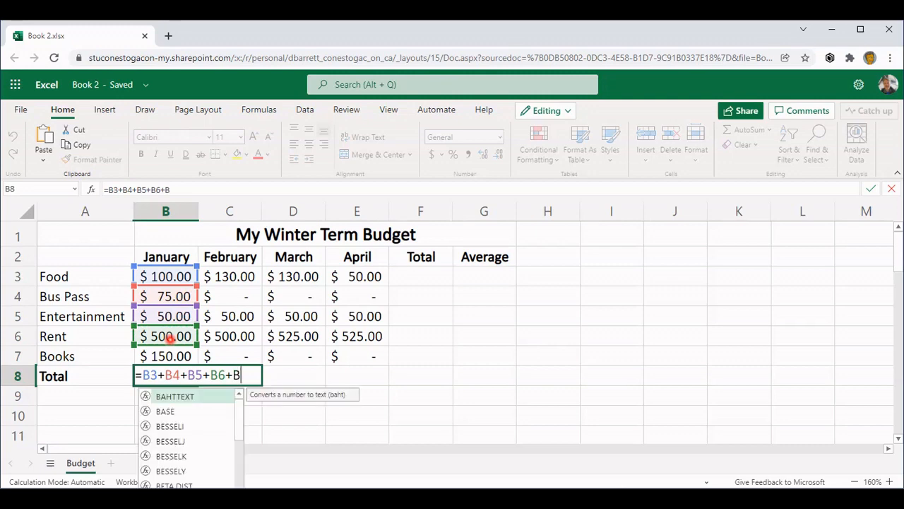
Step: Abandon the partial January total so cell B8 is left empty again
text(7)
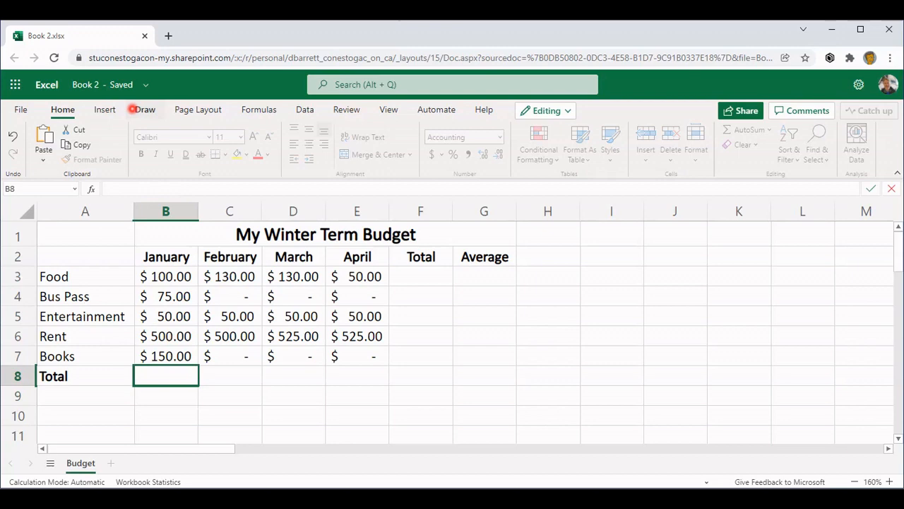
Step: Show the Formulas ribbon with the AutoSum quick-function tools
click(258, 110)
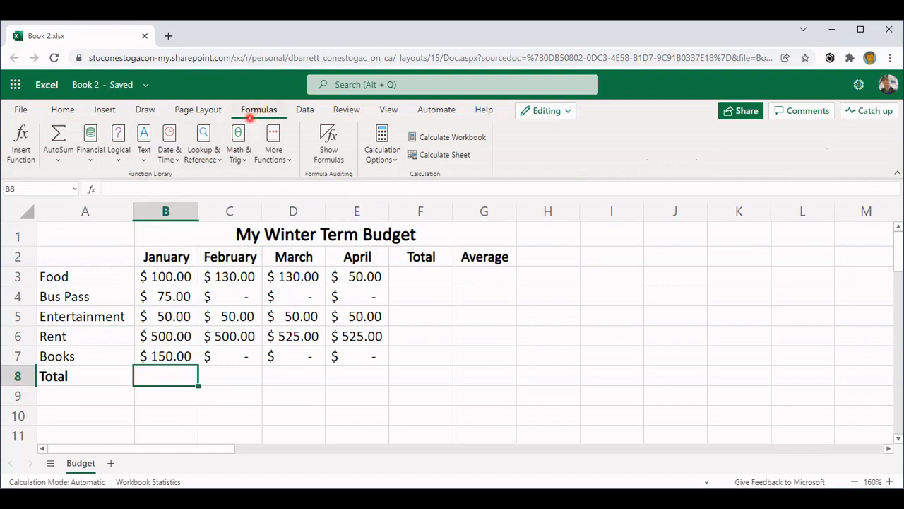
mouse_move(238, 134)
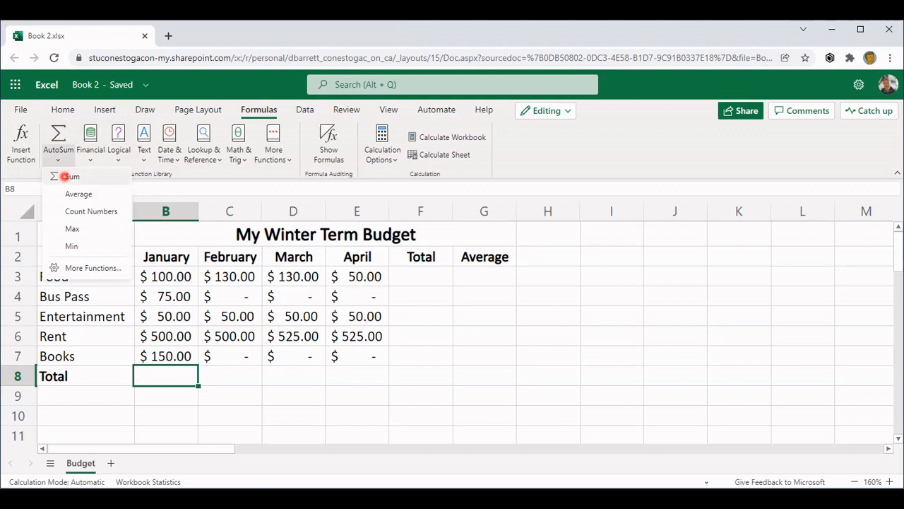
mouse_move(77, 184)
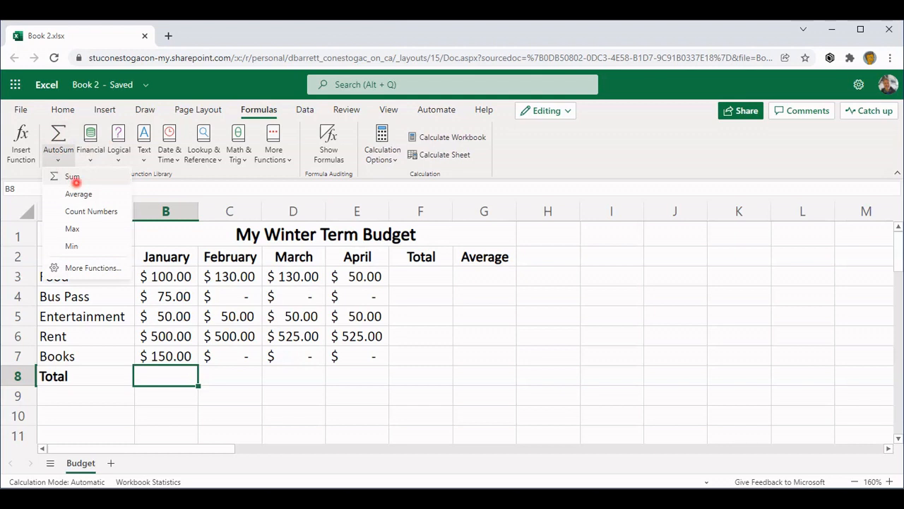
mouse_move(71, 246)
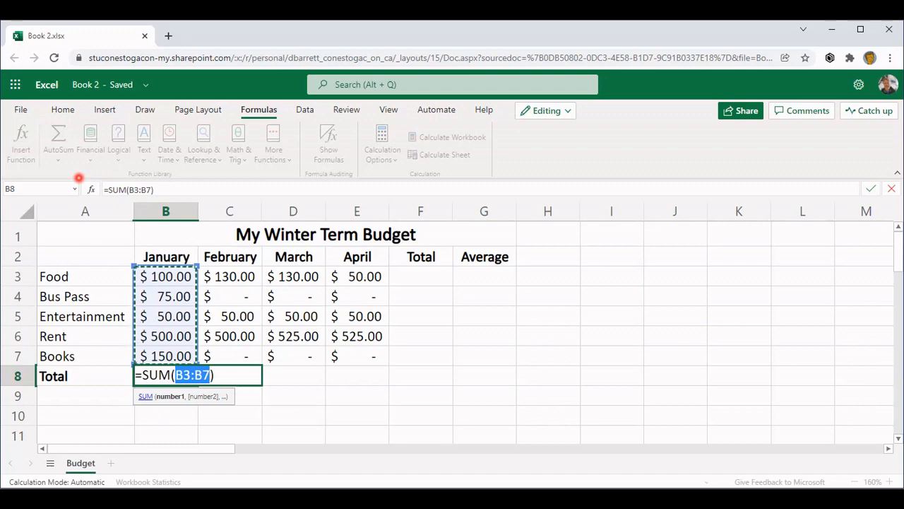
Step: Enter the January total of $875 and fill the Total row across to April ($680, $705, $625)
key(Return)
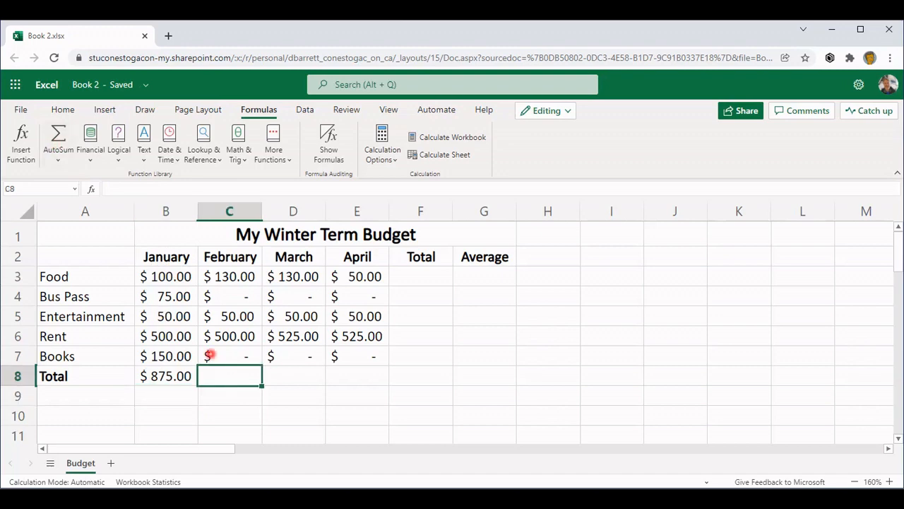
click(166, 375)
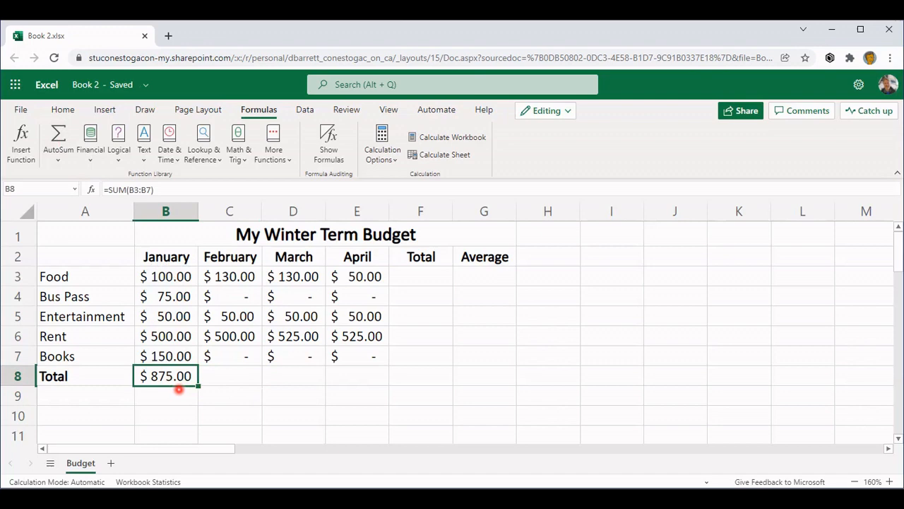
mouse_move(196, 333)
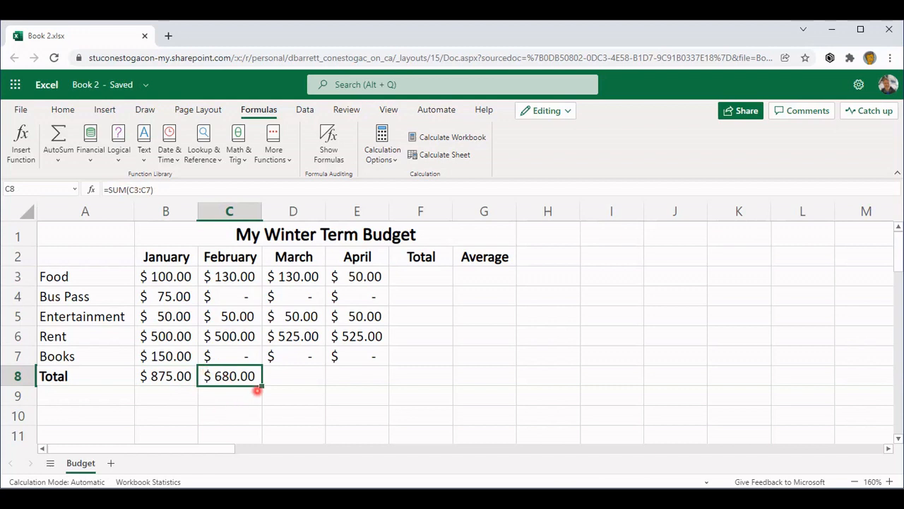
drag(229, 376, 356, 376)
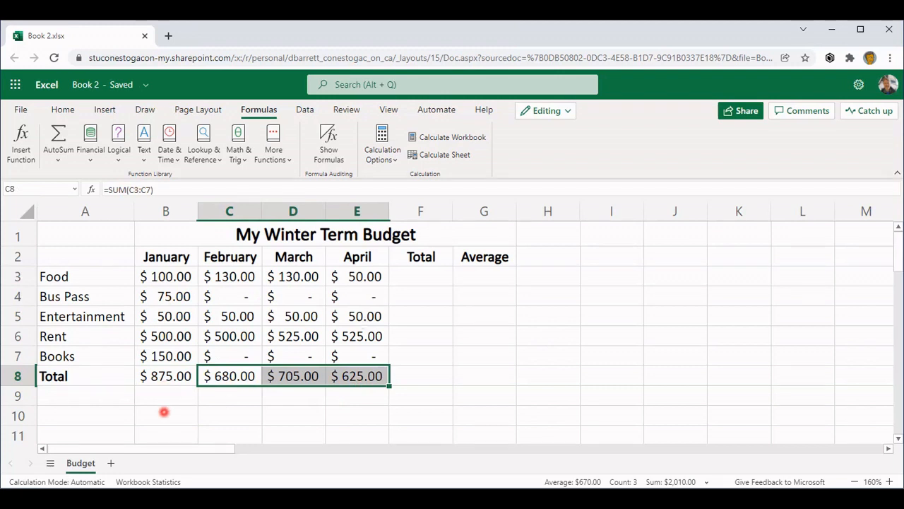
Step: Bold the January–April totals in row 8 and move to the Food row total cell F3
click(165, 376)
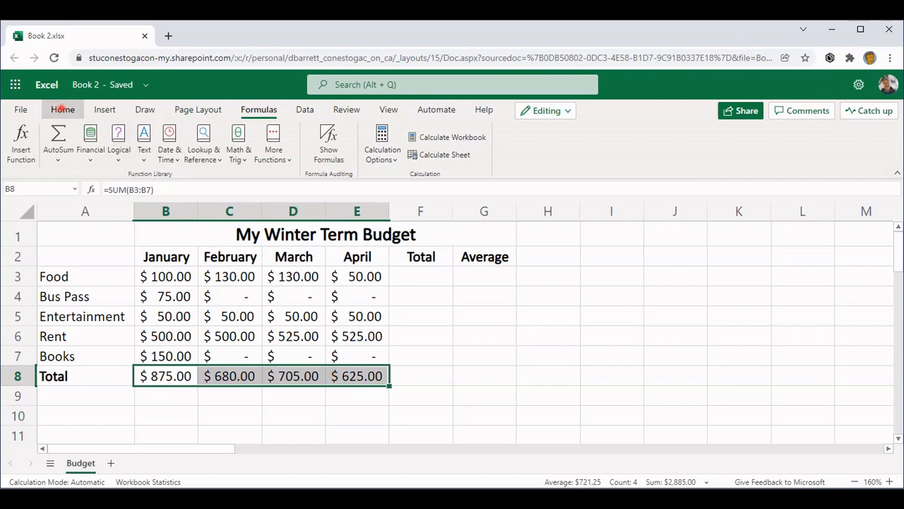
click(62, 110)
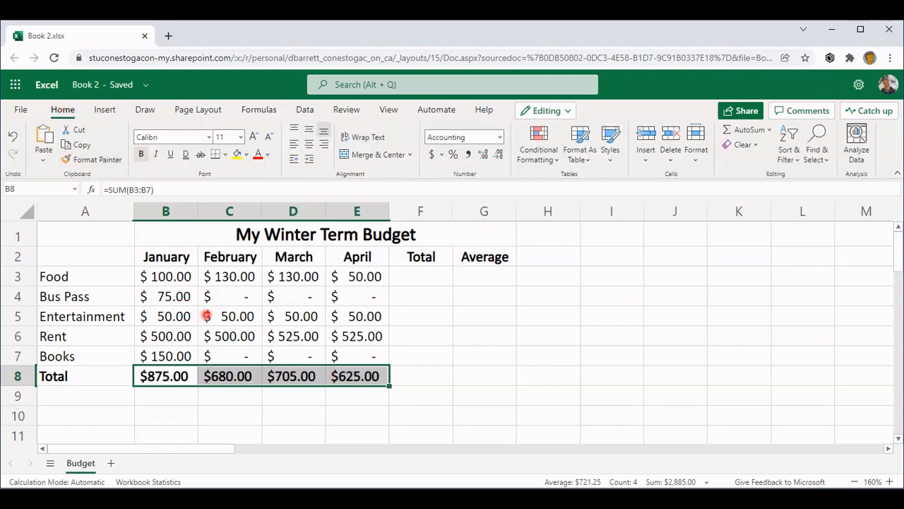
mouse_move(388, 308)
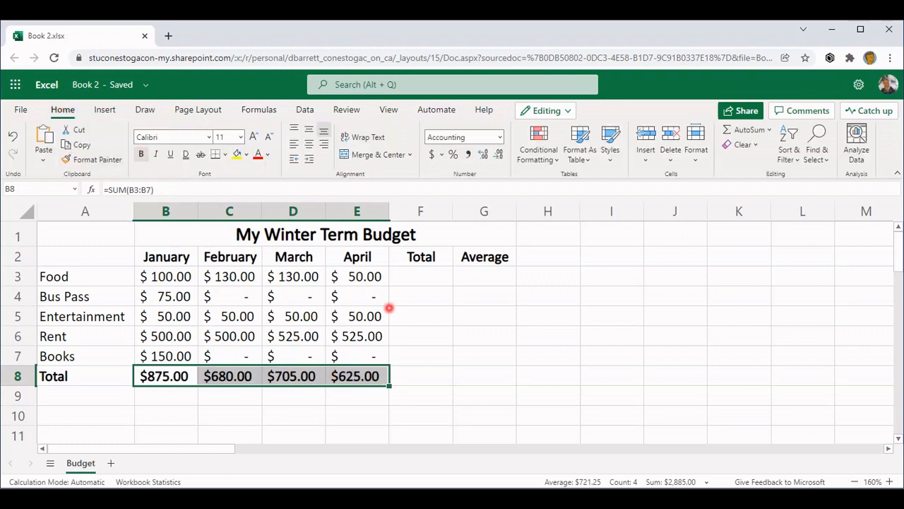
click(422, 276)
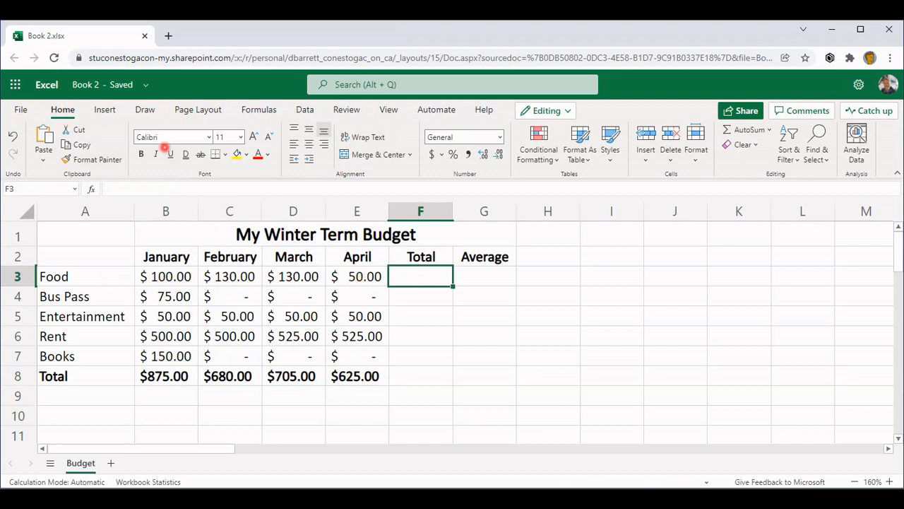
Step: Sum the Food row in F3 and fill the row totals down to Books ($410 to $150)
click(259, 110)
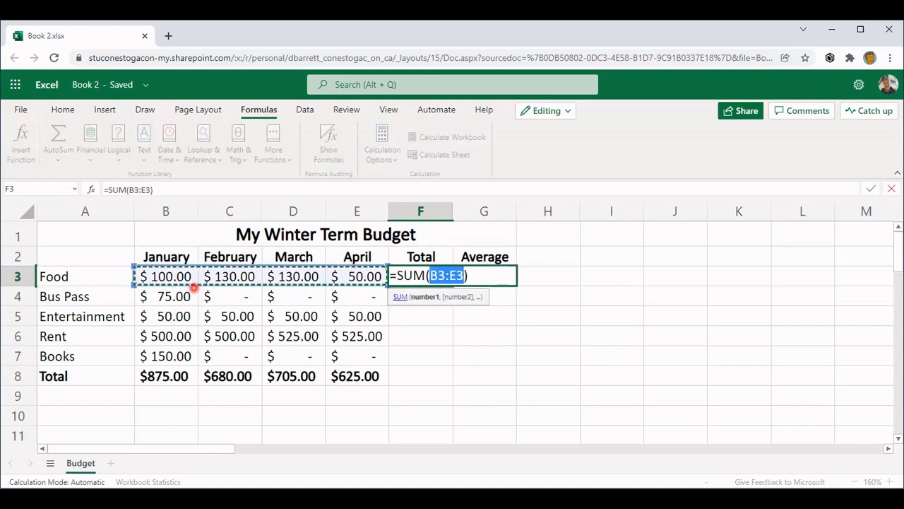
mouse_move(356, 286)
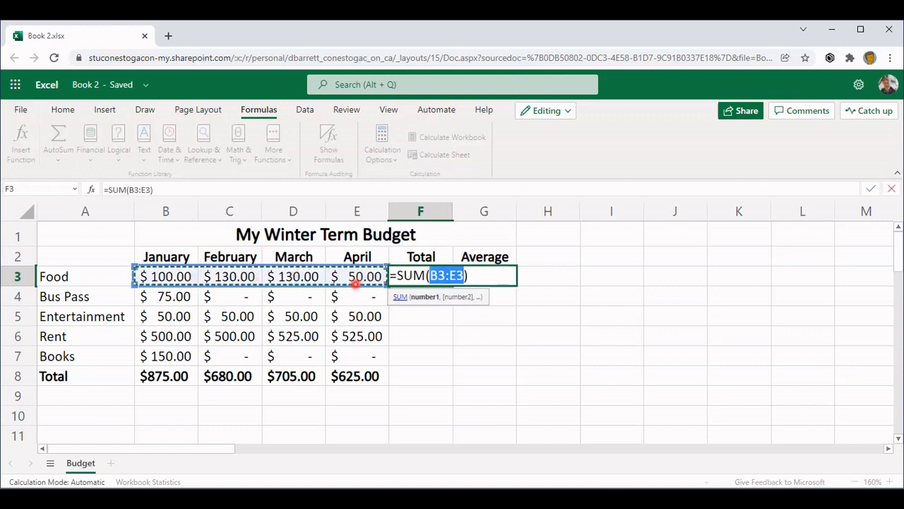
key(Return)
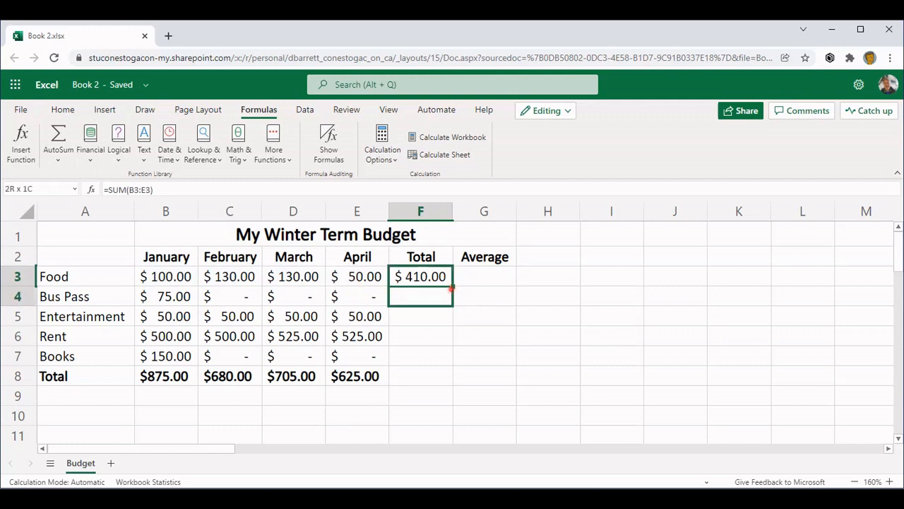
drag(421, 275, 421, 356)
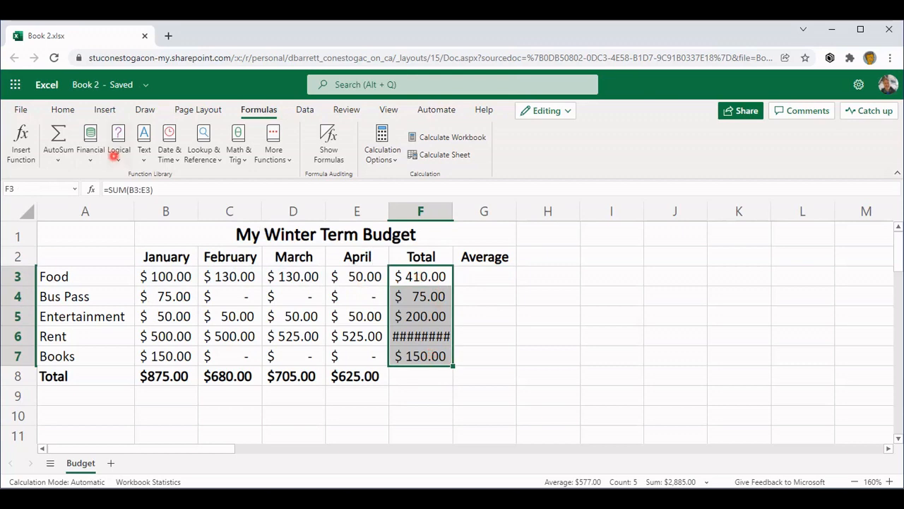
Step: Bold the F3:F7 row totals, then select the Rent total showing hash marks
click(62, 110)
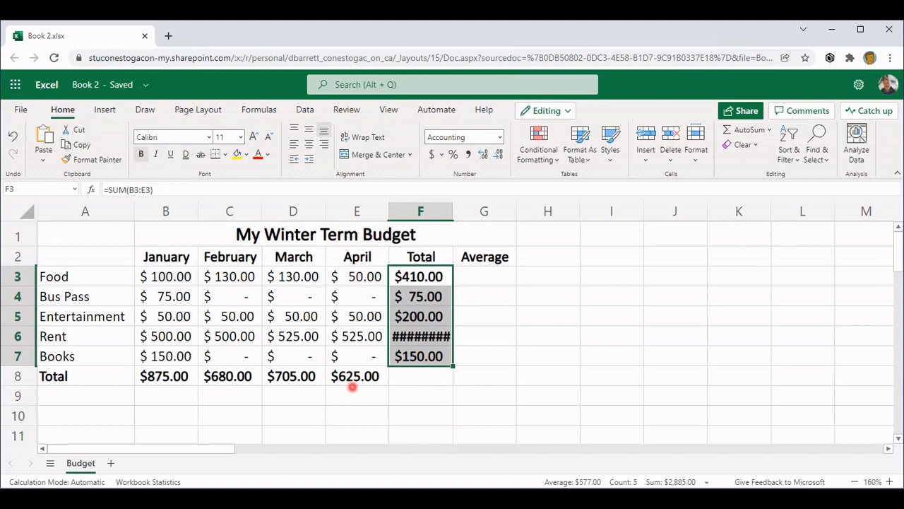
mouse_move(435, 390)
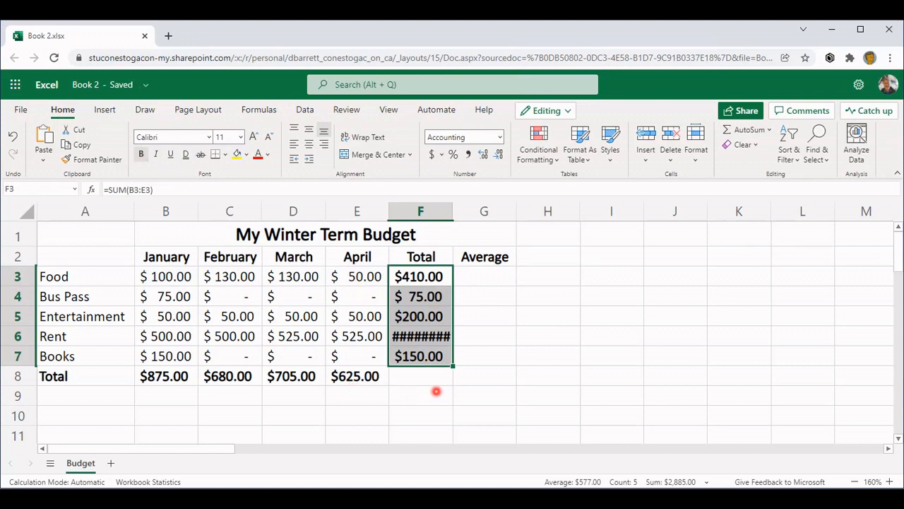
mouse_move(421, 337)
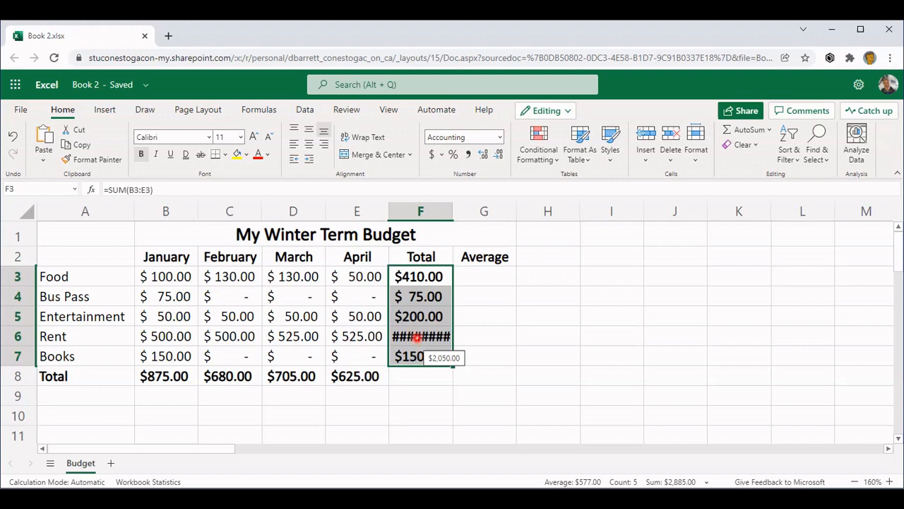
click(421, 337)
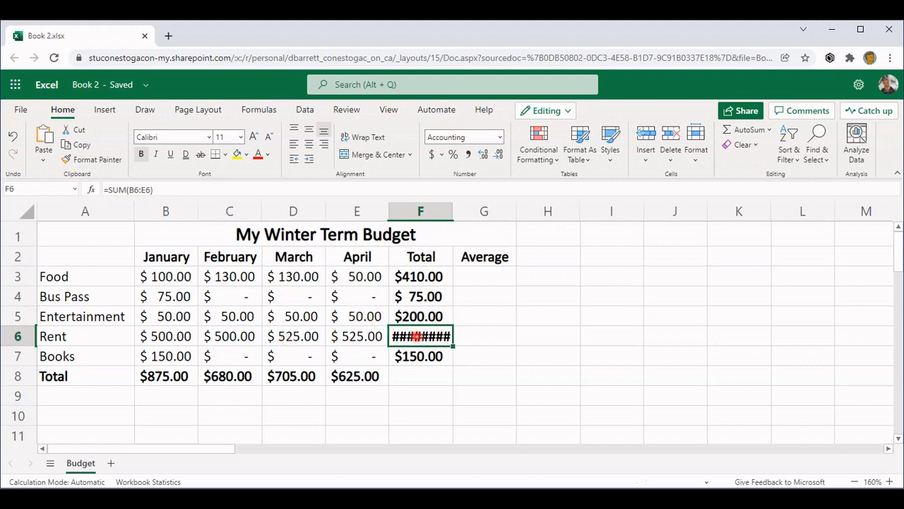
mouse_move(421, 336)
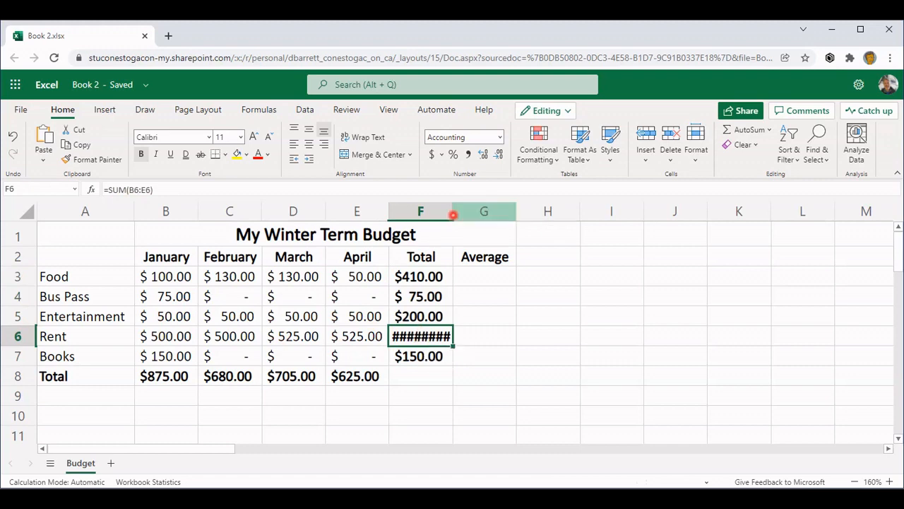
Step: Widen column F until Rent's full $2,050.00 total is visible
drag(455, 211, 465, 211)
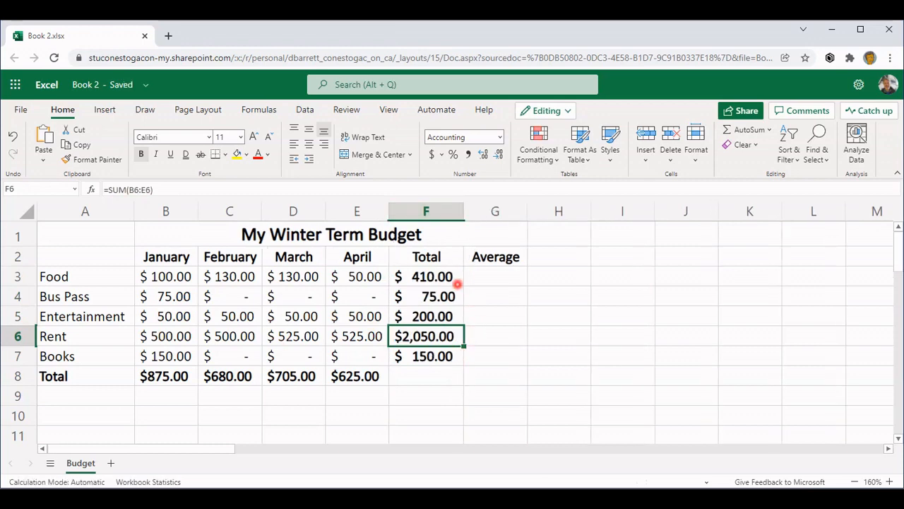
drag(463, 212, 465, 212)
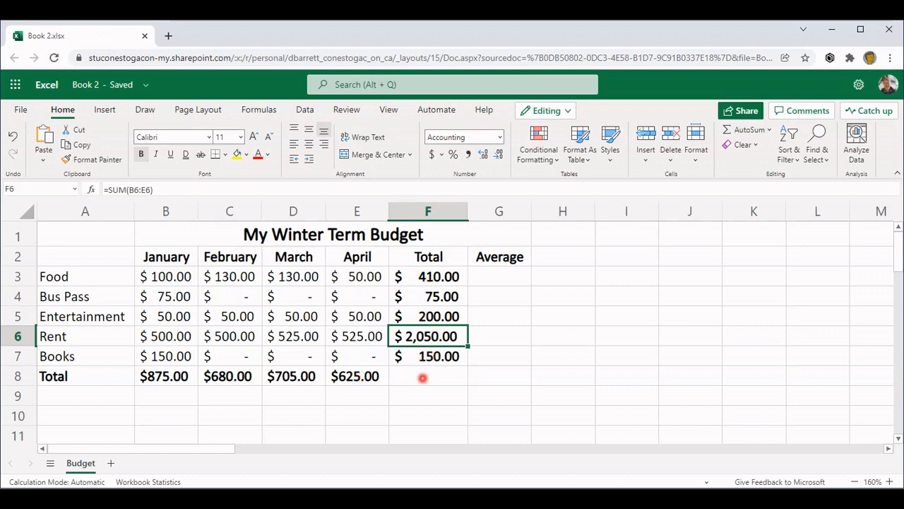
mouse_move(450, 361)
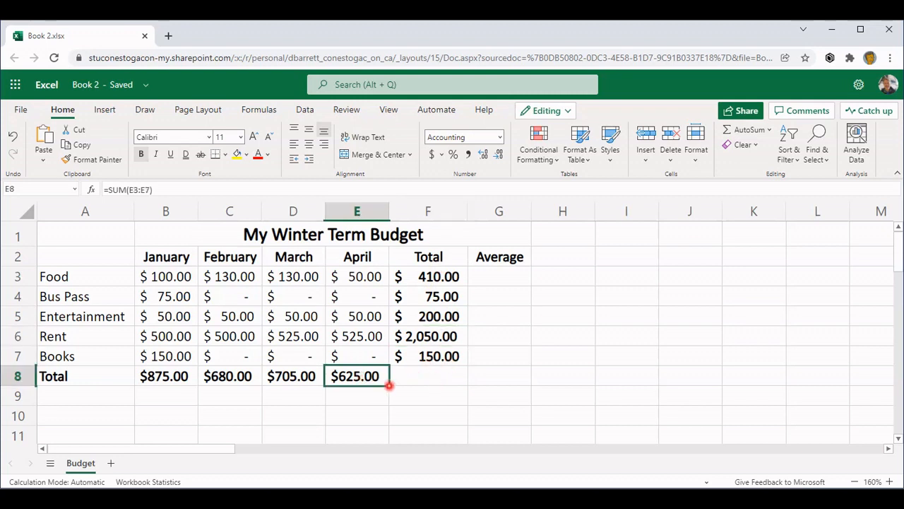
Step: Extend the row total into F8 for a $2,885.00 grand total and colour it red
click(427, 376)
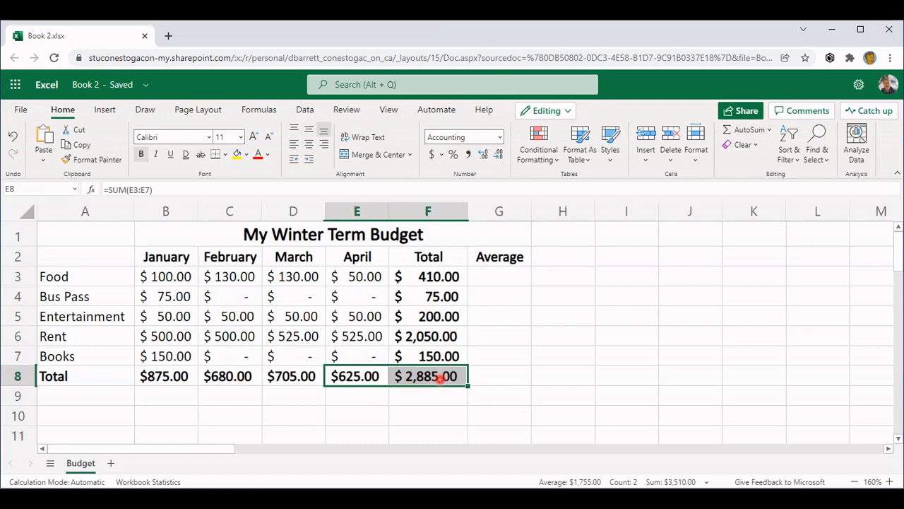
click(427, 376)
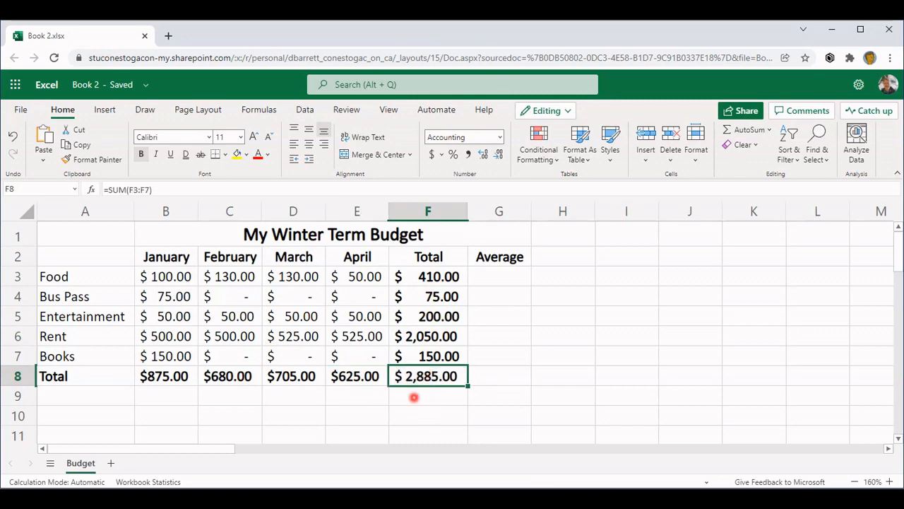
mouse_move(277, 228)
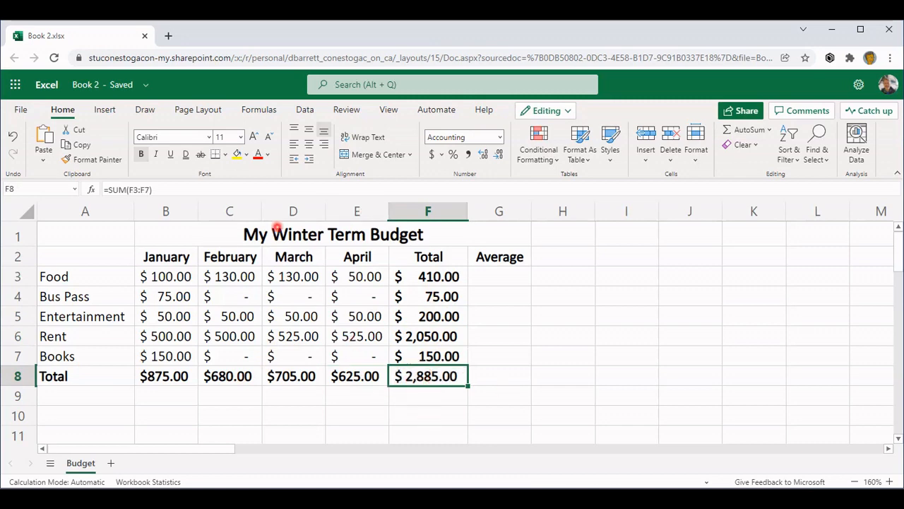
click(257, 154)
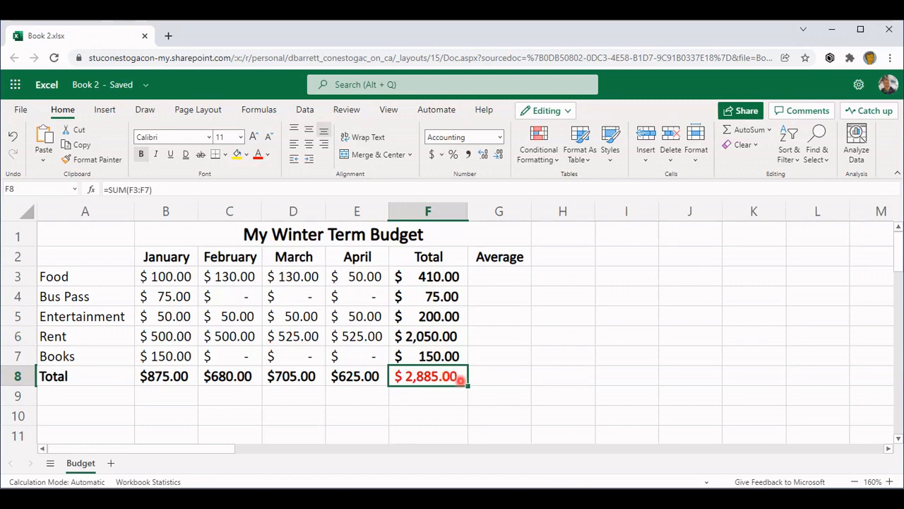
mouse_move(493, 275)
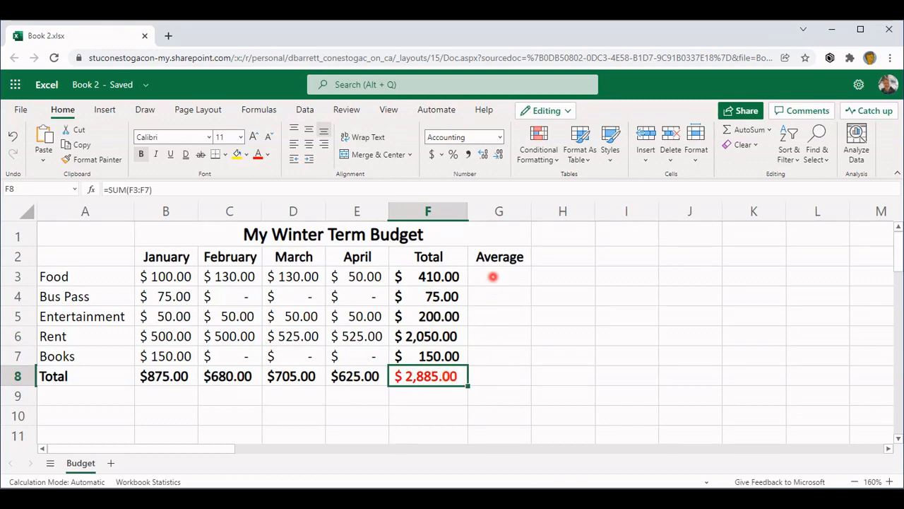
Step: Insert an Average of B3:E3 in G3, giving Food's $102.50 monthly average
click(499, 275)
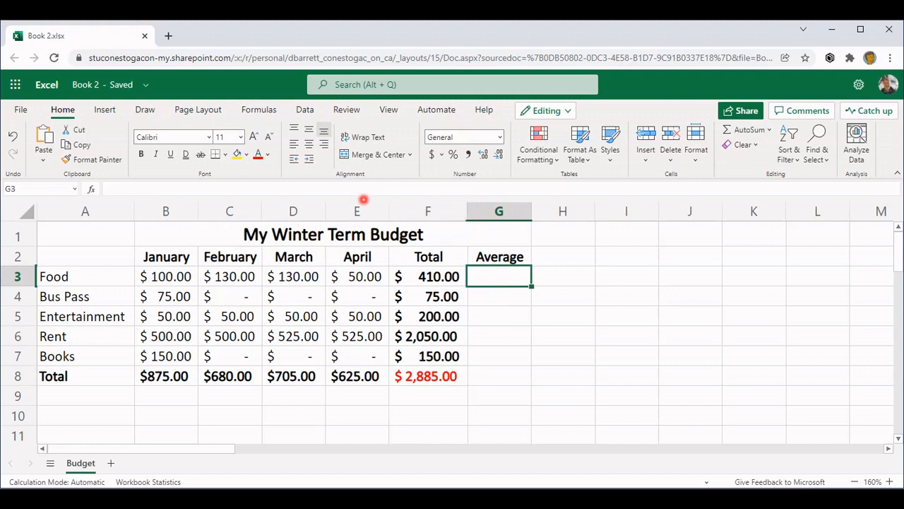
click(258, 110)
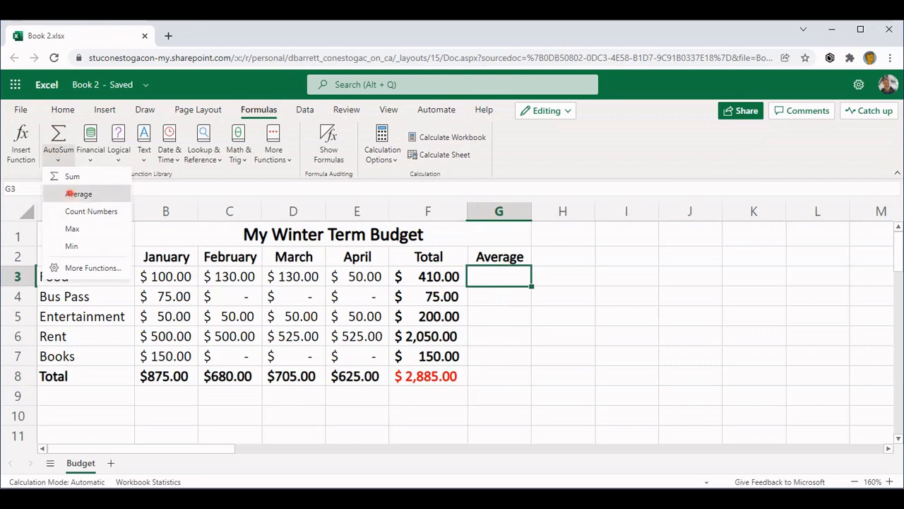
click(80, 193)
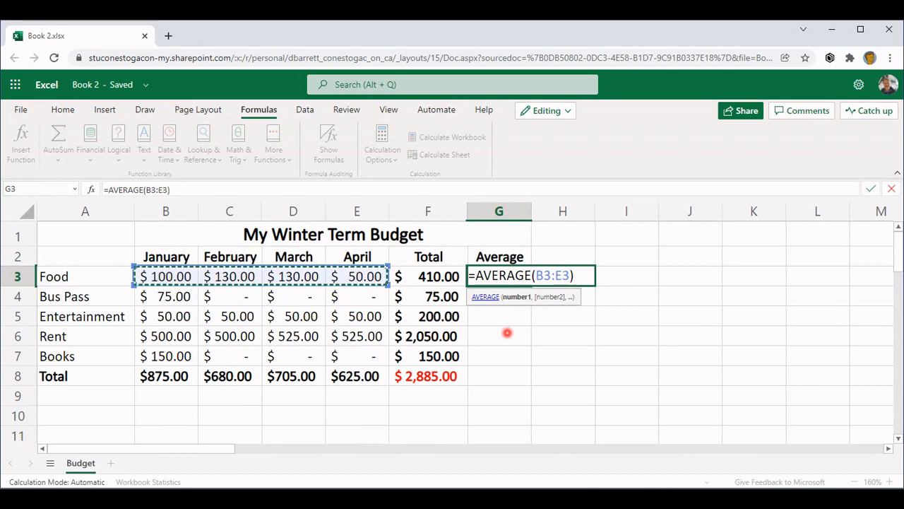
key(Return)
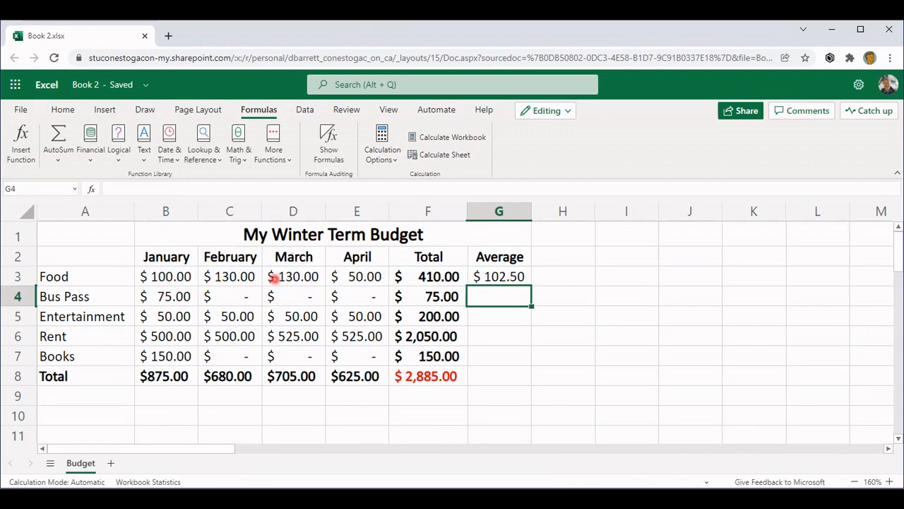
Step: Copy the Food average formula down through Books, giving averages from $102.50 to $37.50
click(499, 276)
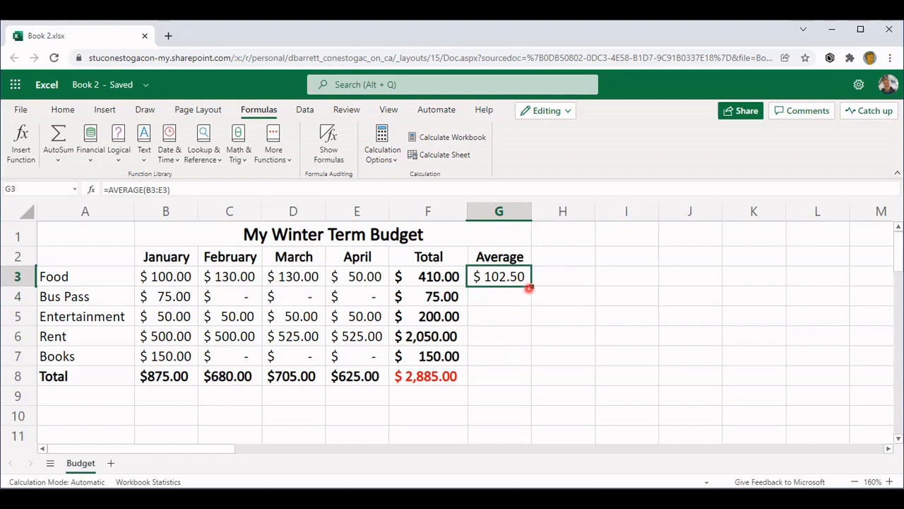
drag(498, 275, 498, 356)
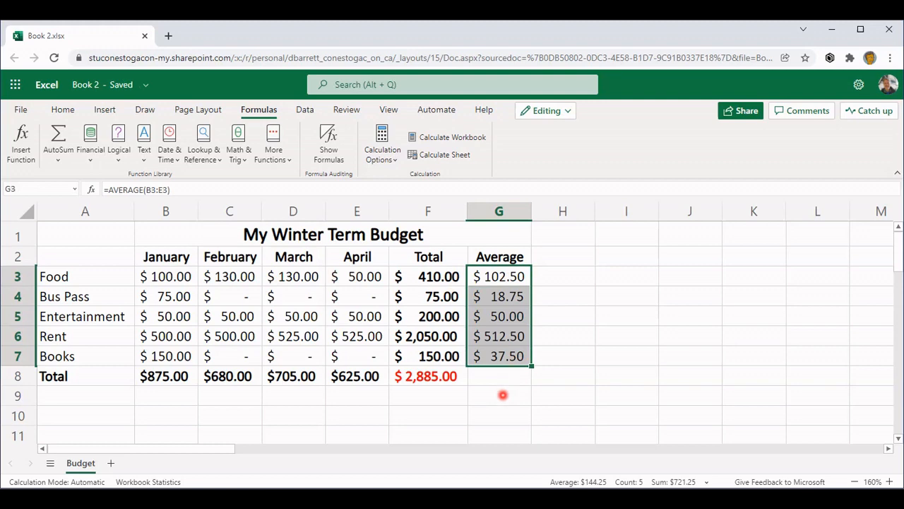
mouse_move(444, 328)
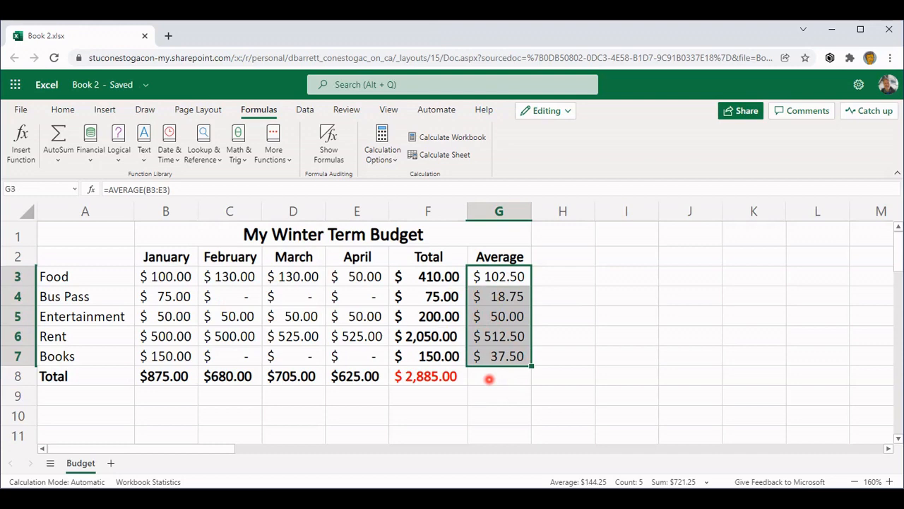
click(499, 375)
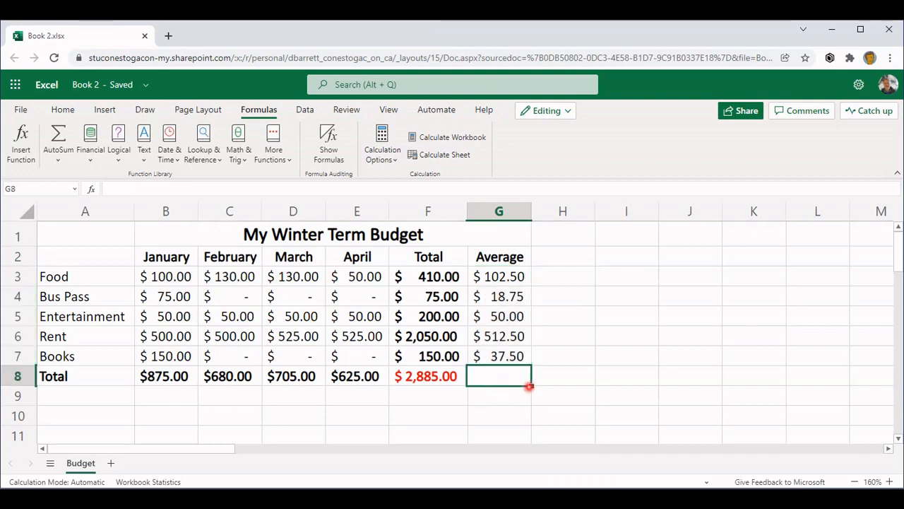
mouse_move(512, 384)
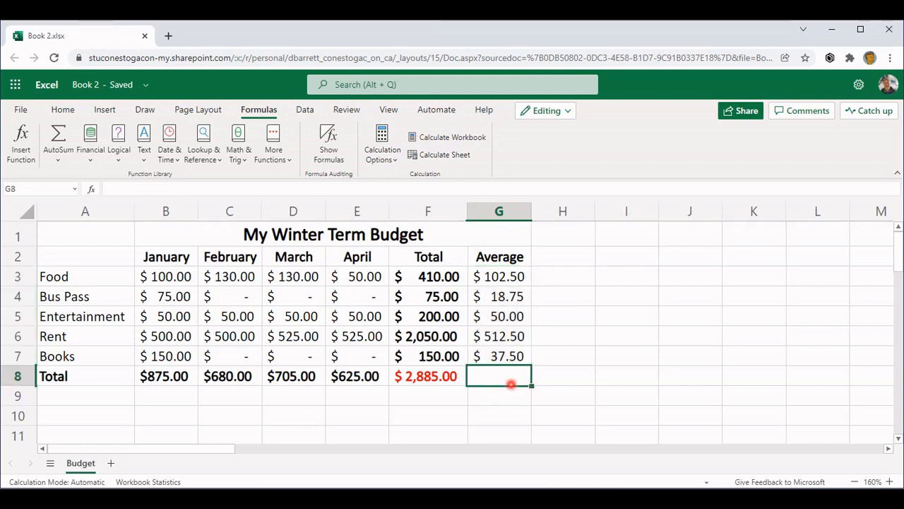
mouse_move(496, 392)
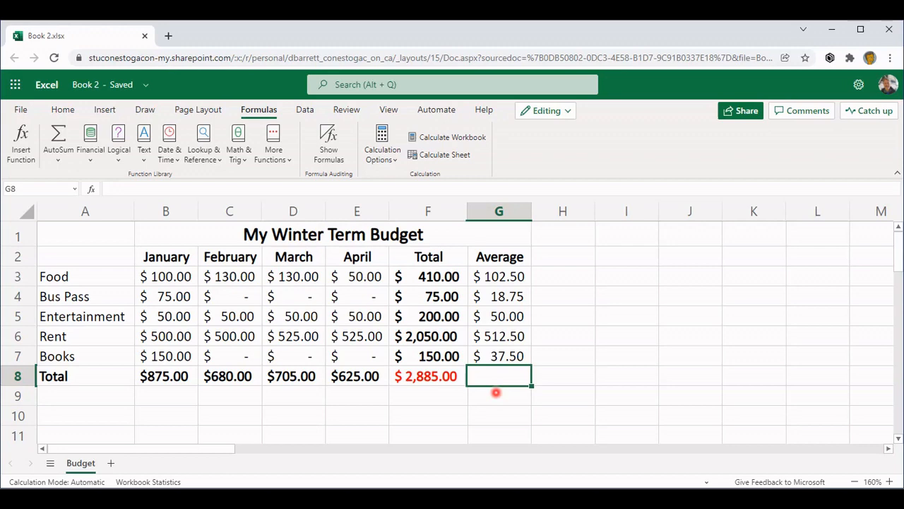
mouse_move(510, 288)
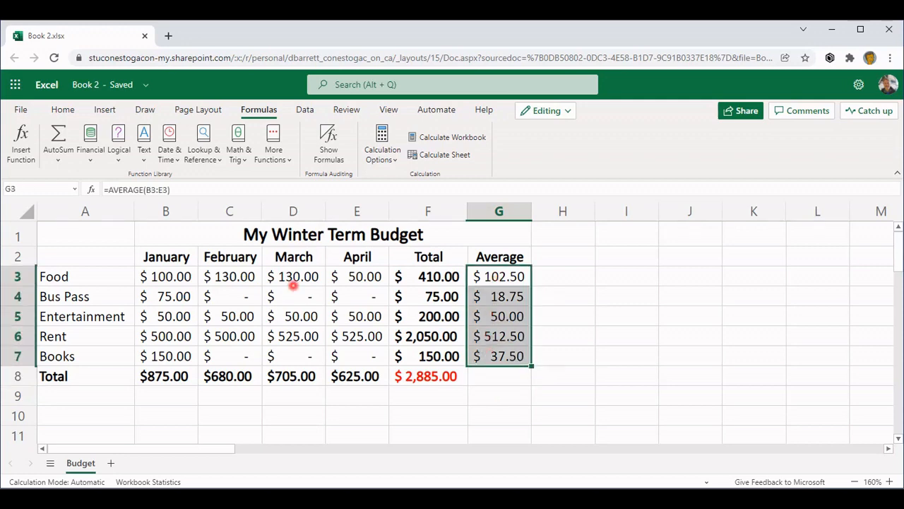
Step: Bold the category averages in G3:G7 and return to A1 to review
click(62, 110)
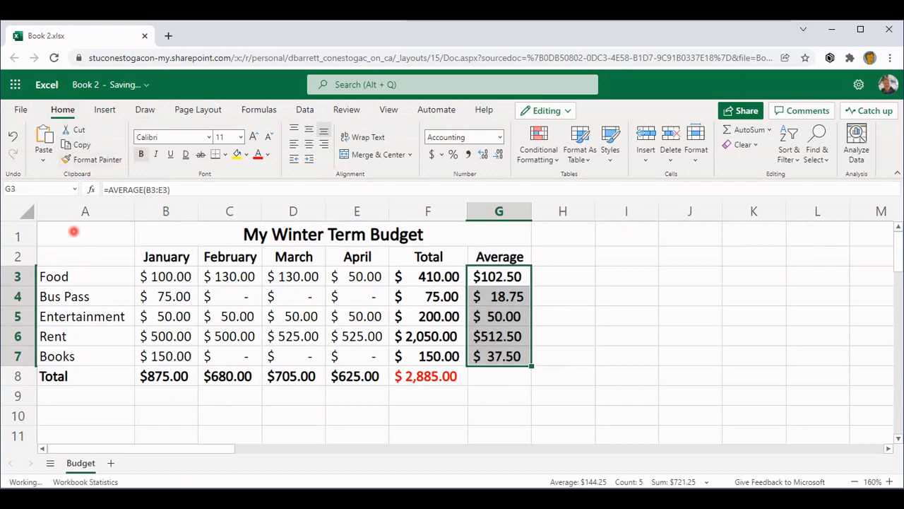
click(85, 235)
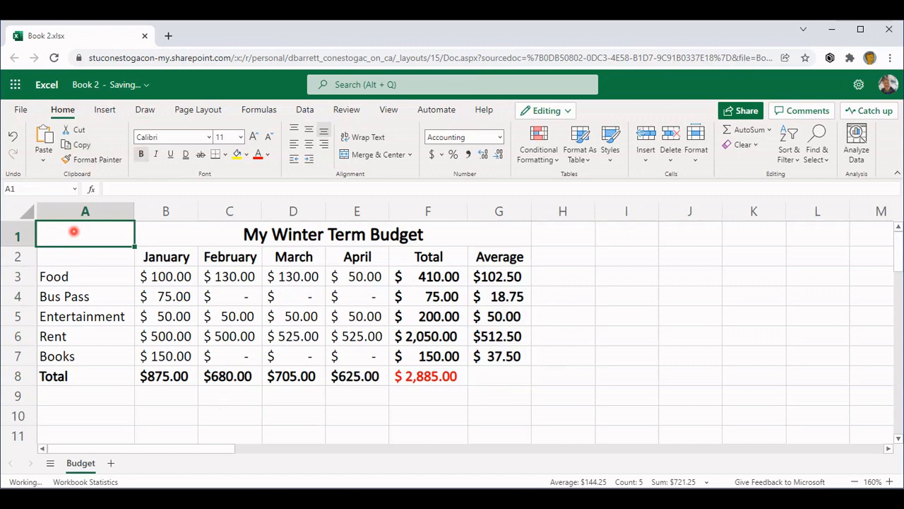